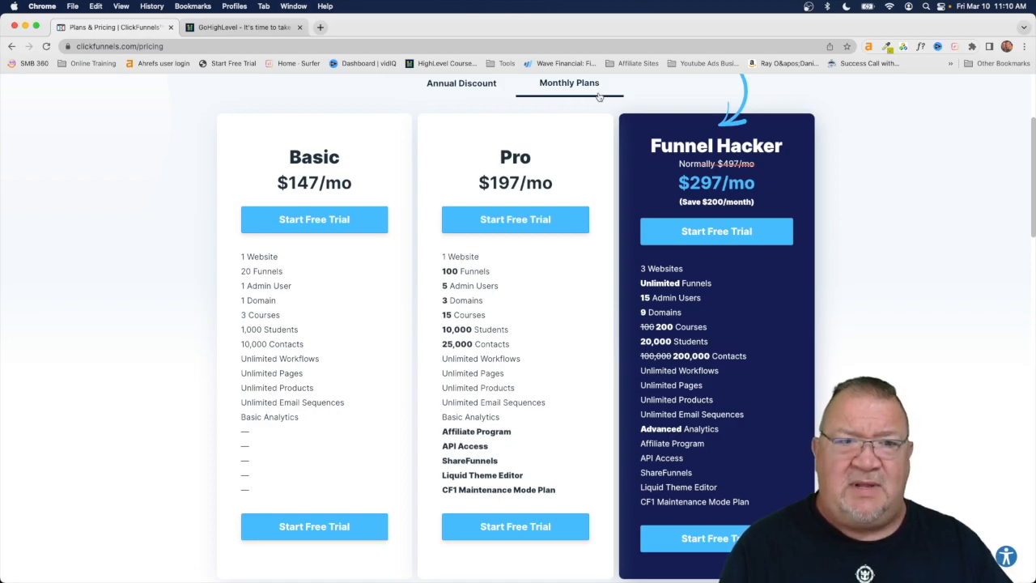
mouse_move(375, 182)
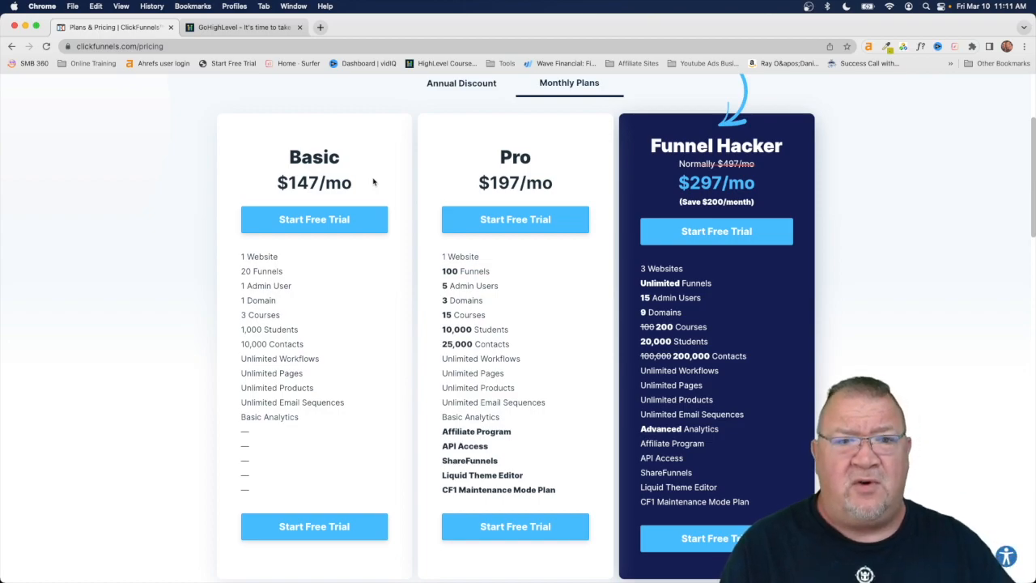
mouse_move(310, 260)
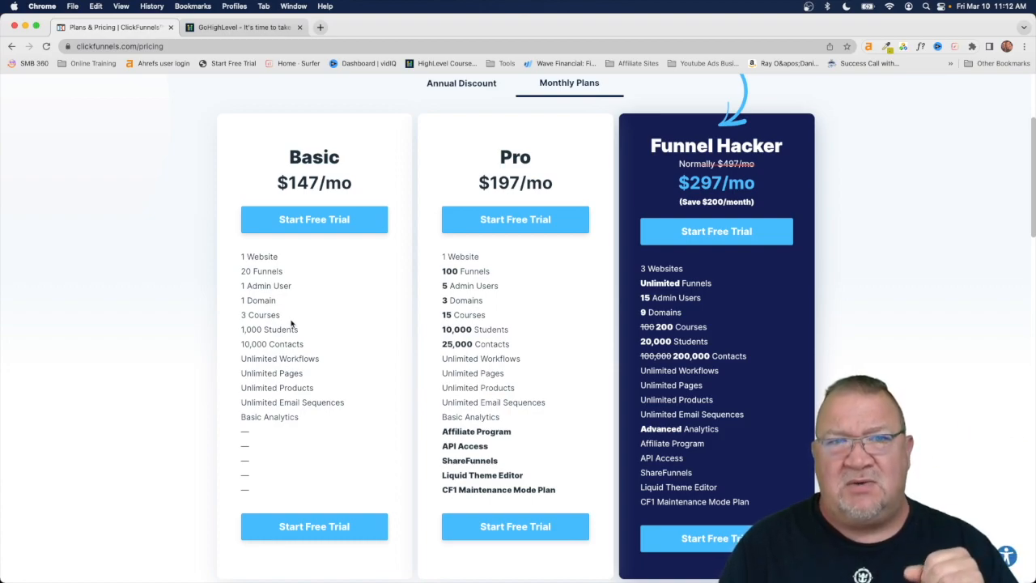
mouse_move(285, 341)
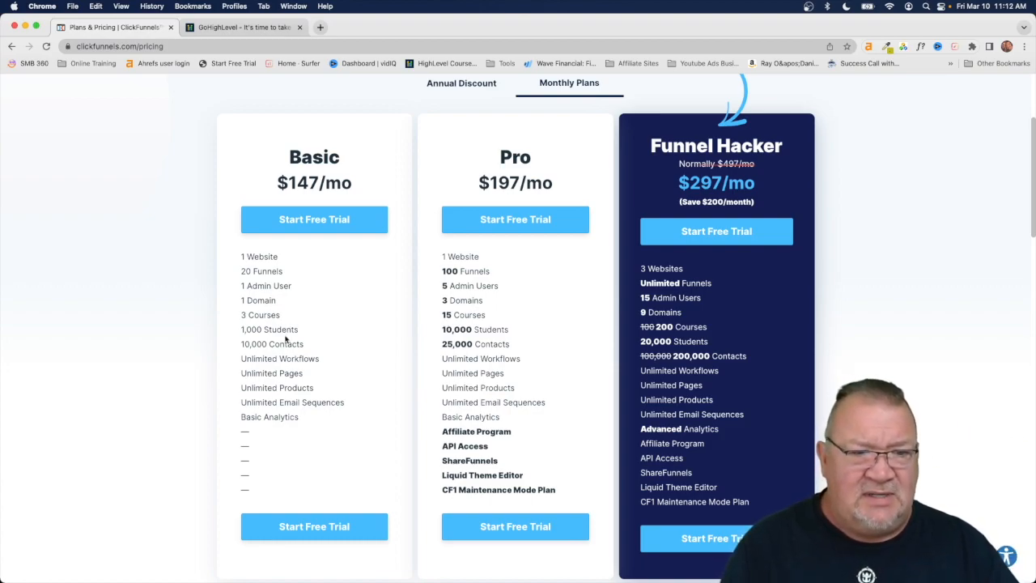
- Highlight the Basic plan's '1,000' Students limit on the ClickFunnels pricing page
double_click(269, 330)
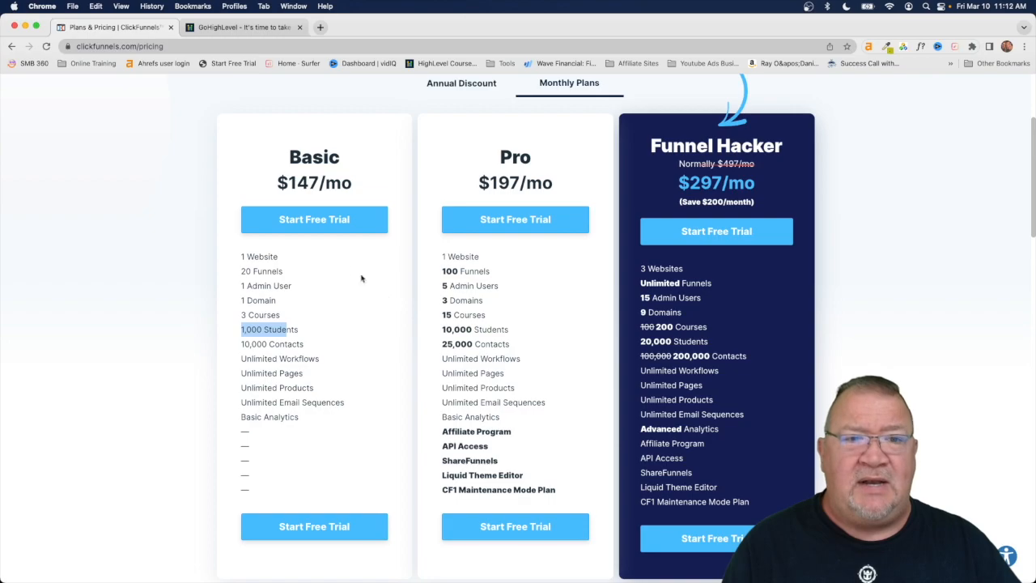
mouse_move(333, 250)
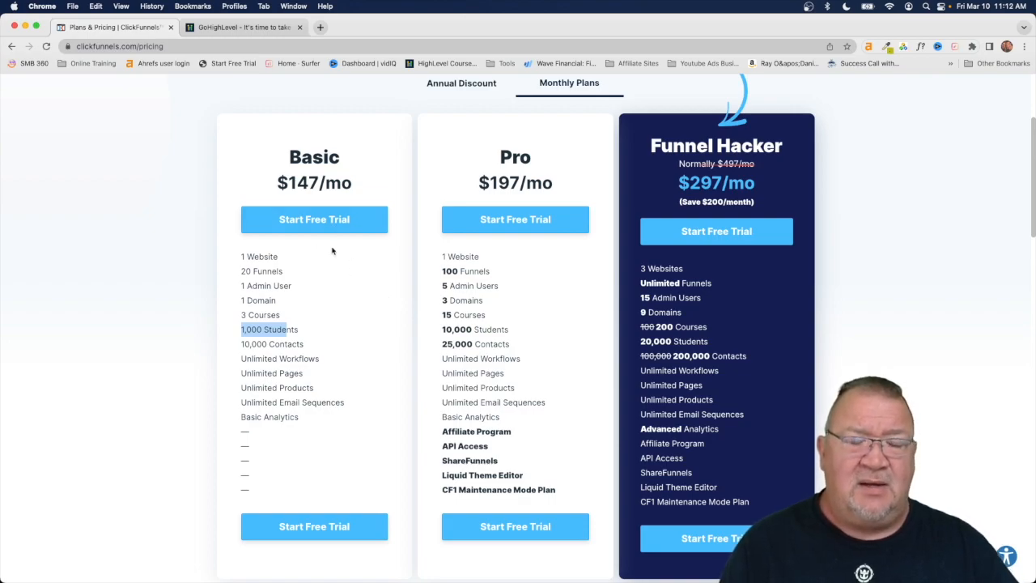
mouse_move(401, 259)
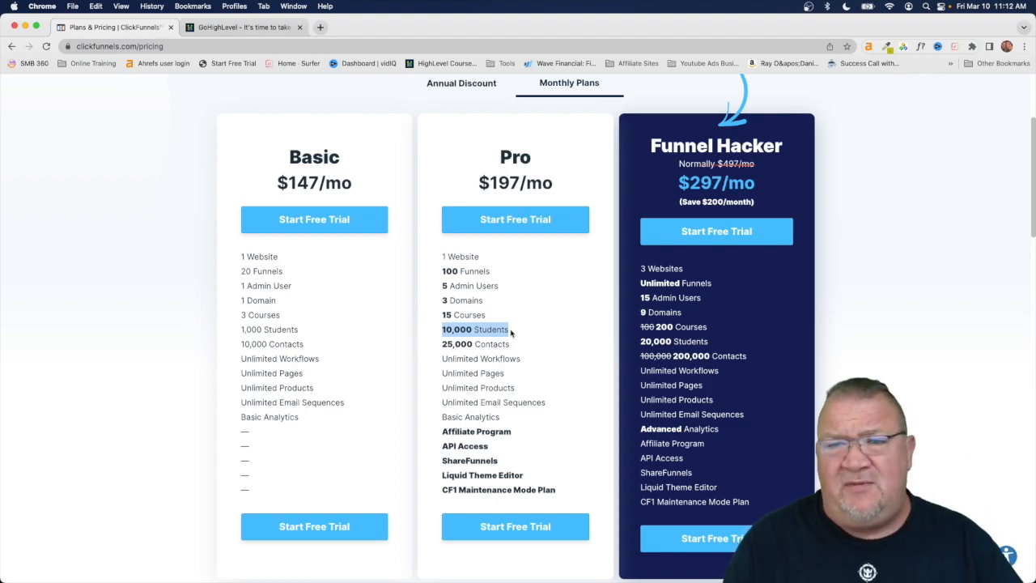
mouse_move(665, 185)
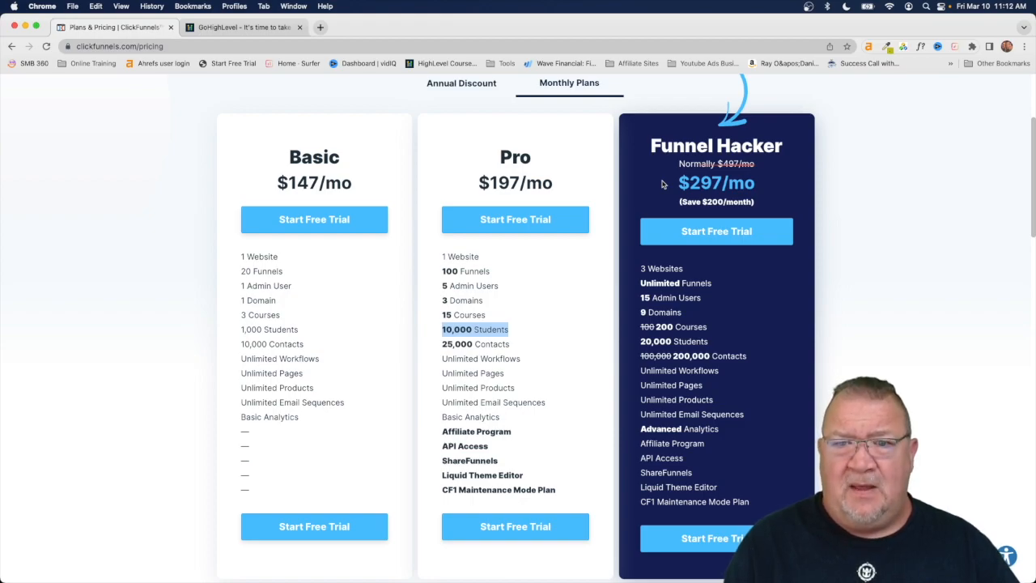
mouse_move(672, 280)
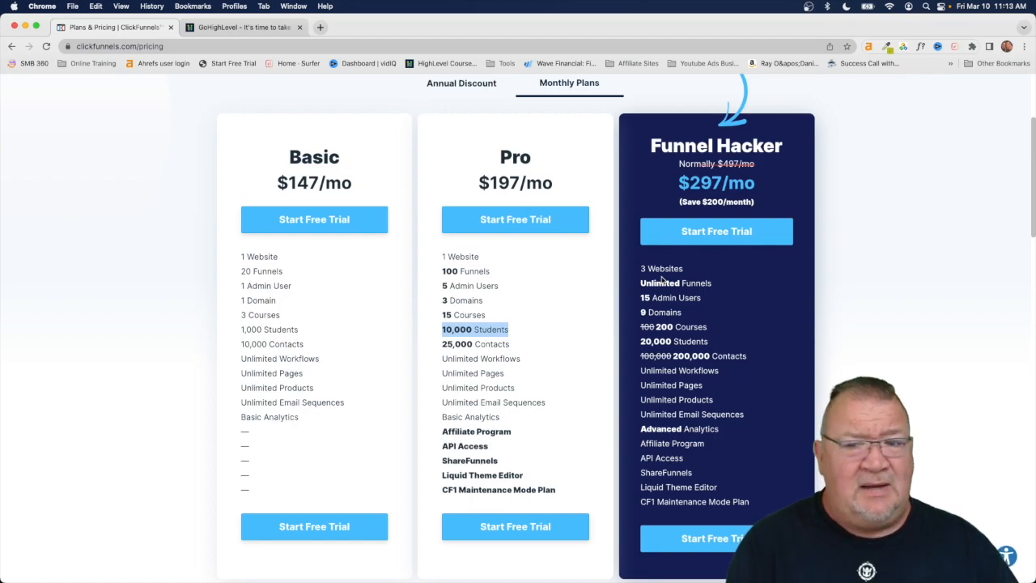
mouse_move(679, 370)
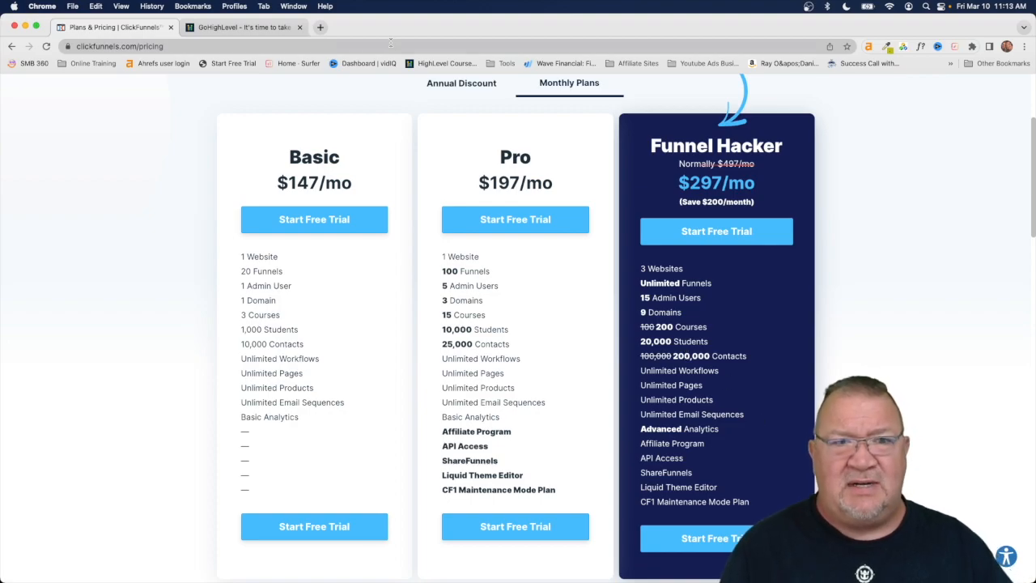
- Switch to the GoHighLevel tab showing Starter $97 and Unlimited $297 plans
click(242, 27)
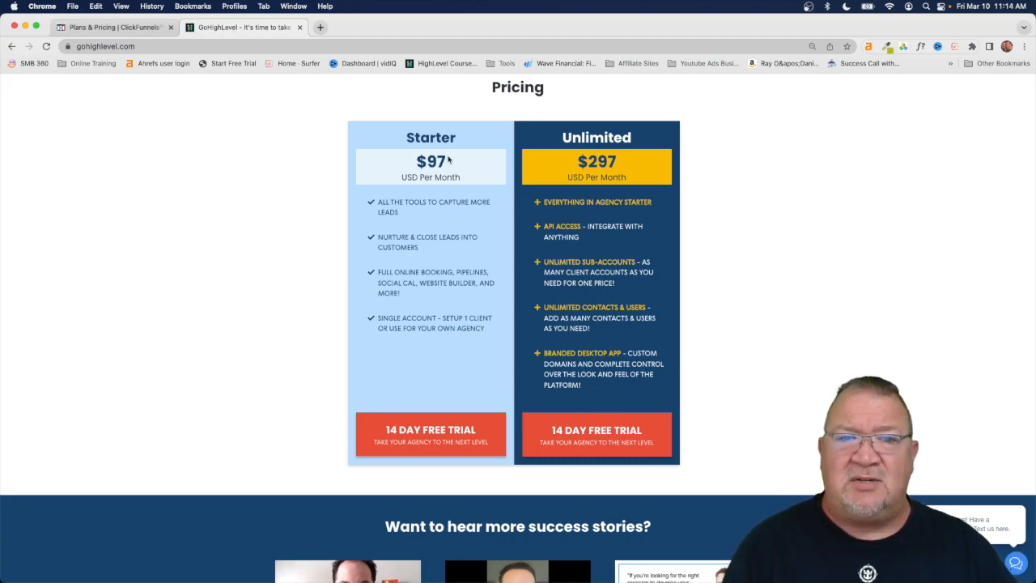
mouse_move(403, 154)
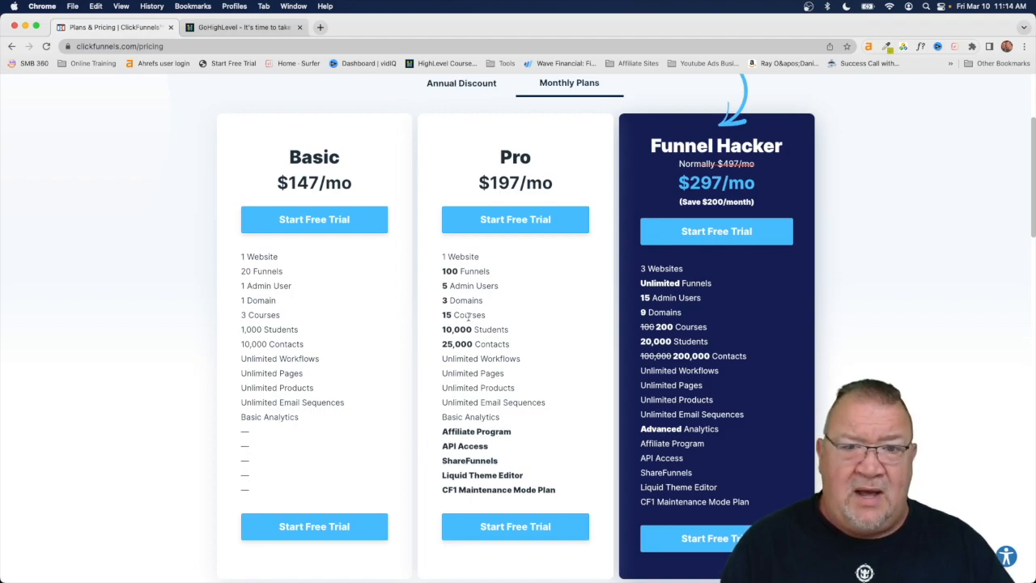
- Highlight 'ShareFunnels' in the ClickFunnels Pro plan column
double_click(476, 432)
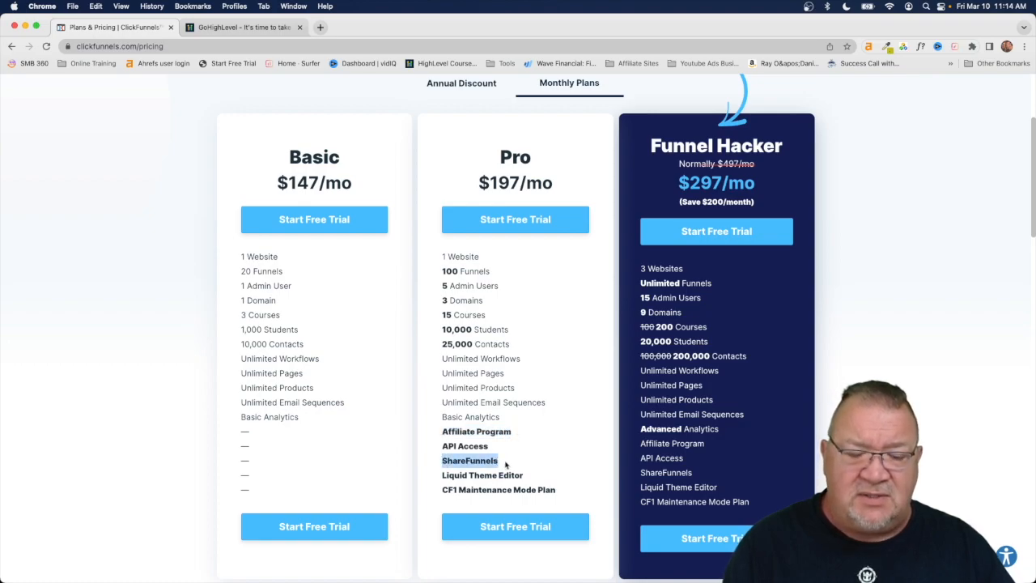
mouse_move(320, 462)
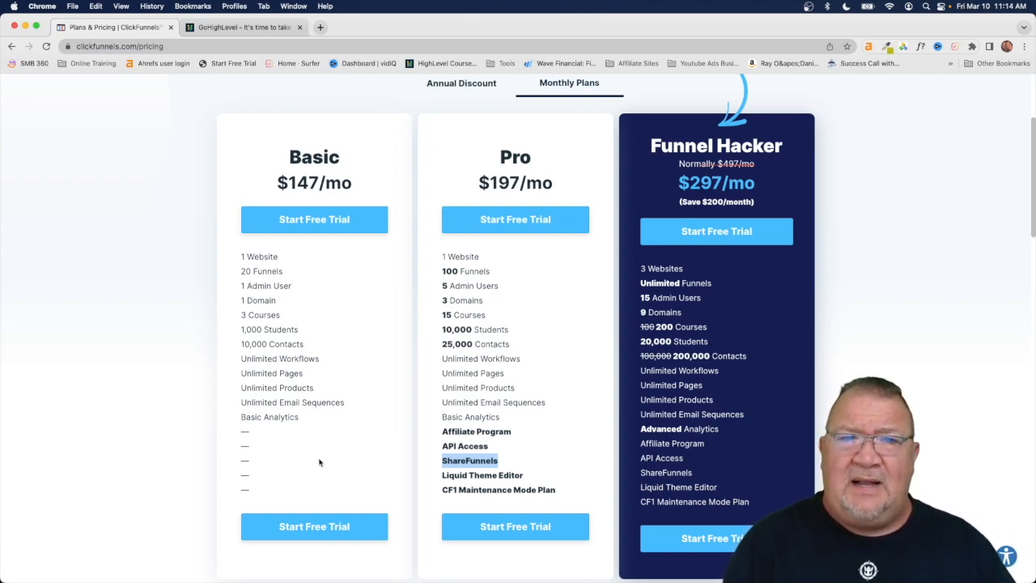
- Return to the GoHighLevel tab with the $97 Starter and $297 Unlimited plans
click(242, 27)
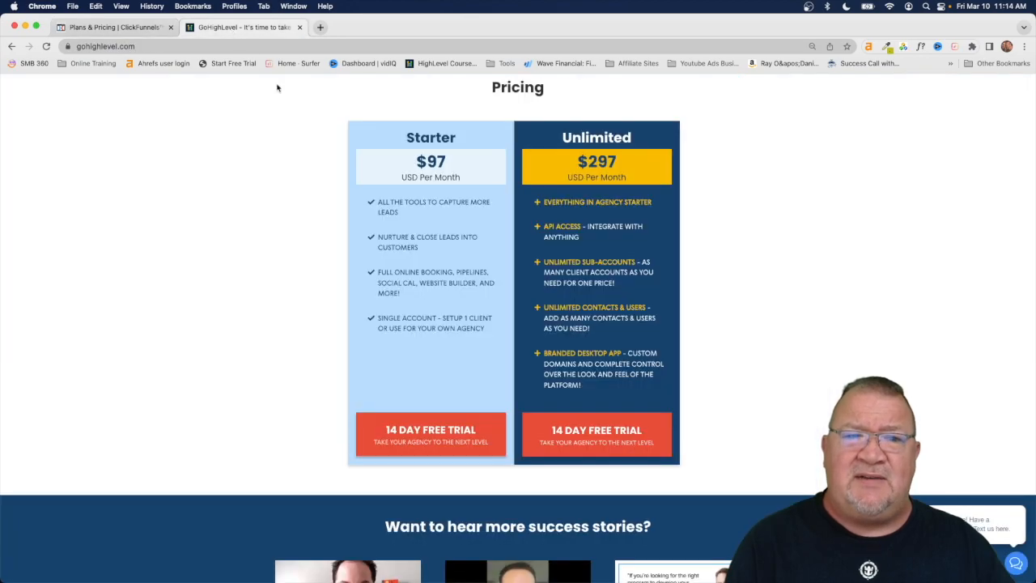
mouse_move(370, 267)
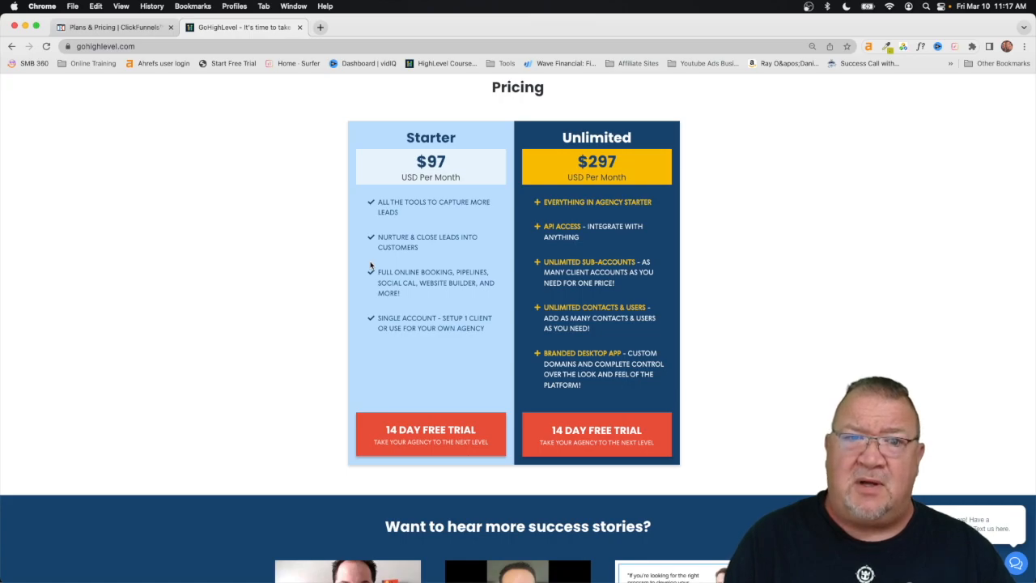
mouse_move(592, 176)
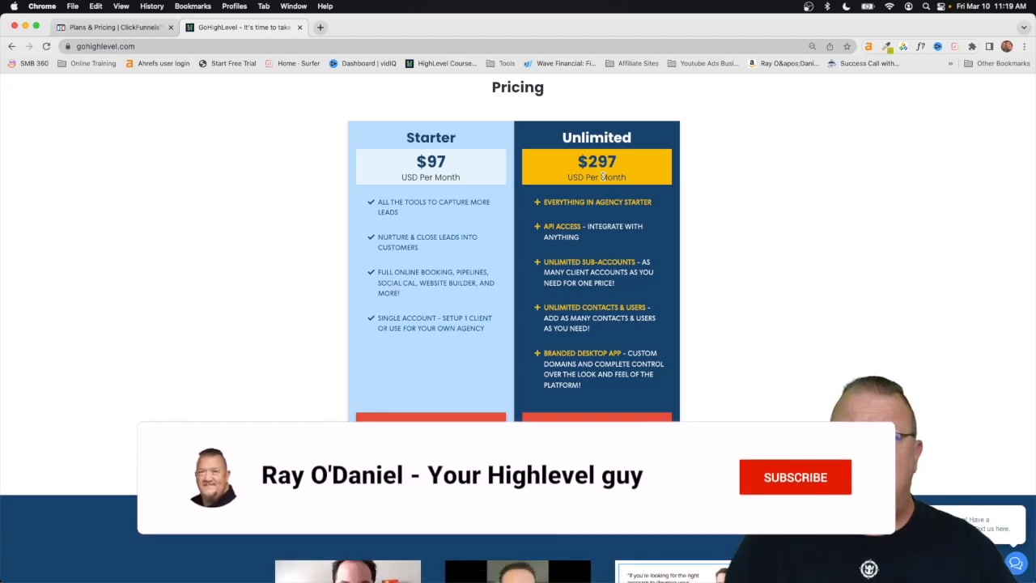
click(795, 477)
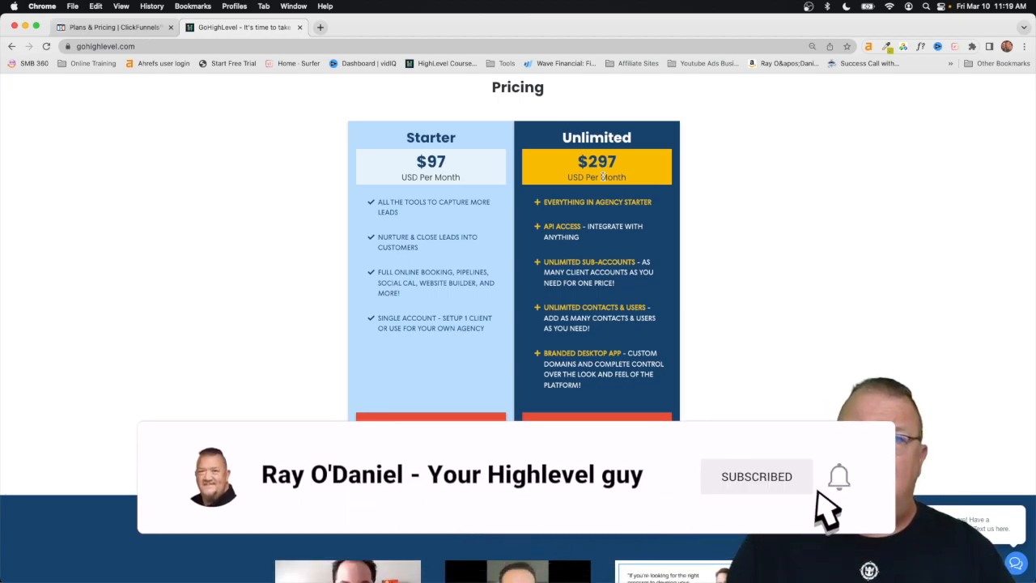